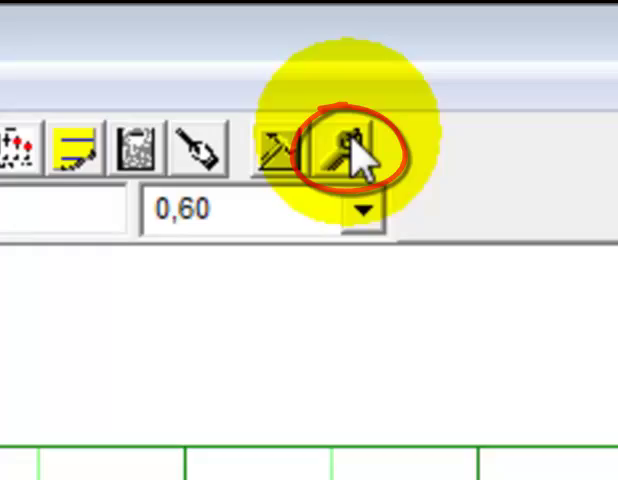
Bring up the Macro Builder window with its Initialize code section.
{"action": "left_click", "coordinate": [345, 145]}
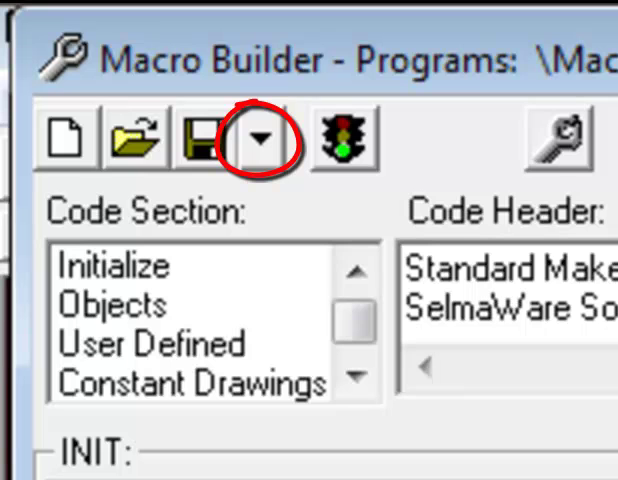
Choose Save As from the Macro Builder save options to save the macro under a new name.
{"action": "left_click", "coordinate": [257, 139]}
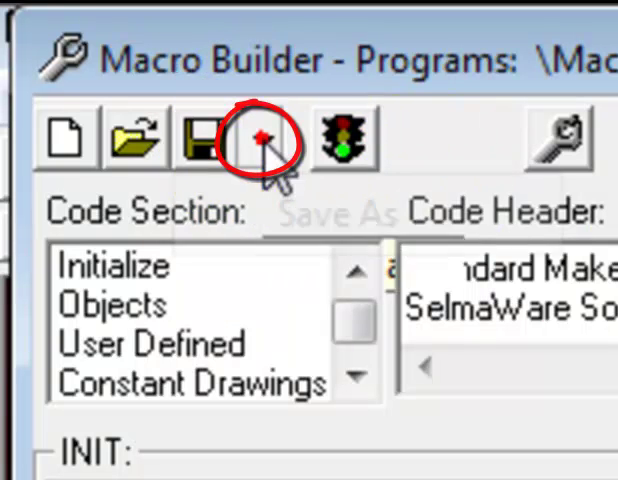
{"action": "left_click", "coordinate": [255, 140]}
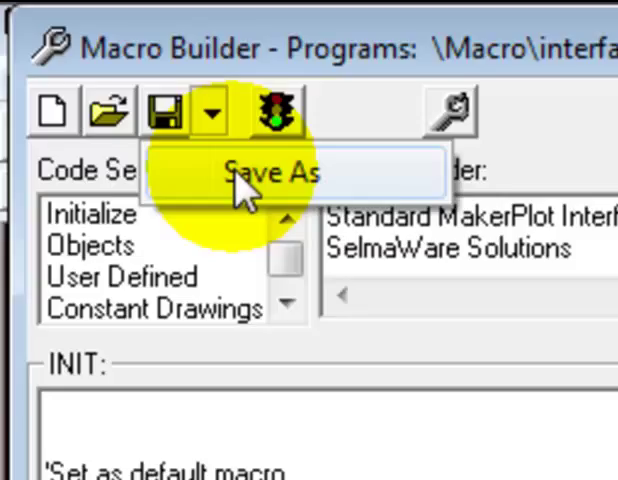
{"action": "left_click", "coordinate": [265, 171]}
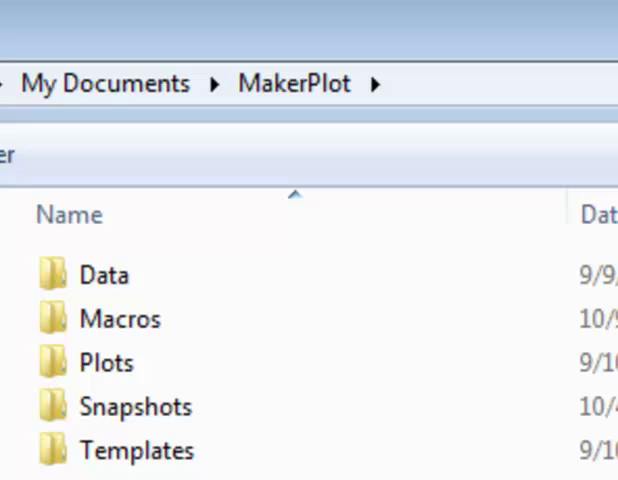
Inside the Macros folder, name the macro file my_interface with the Macros (*.spm) type.
{"action": "left_click", "coordinate": [80, 215]}
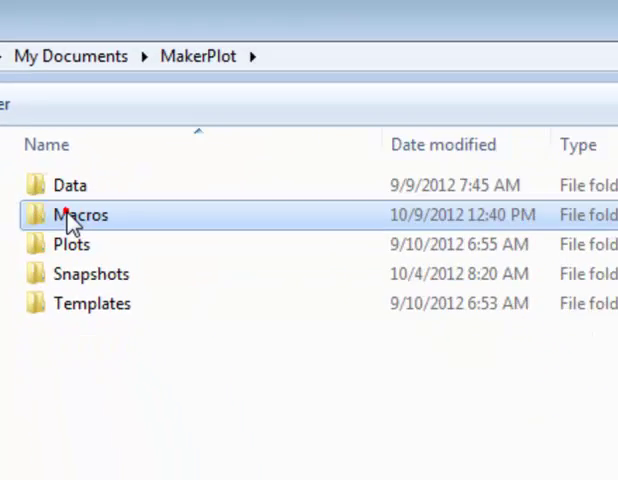
{"action": "double_click", "coordinate": [79, 215]}
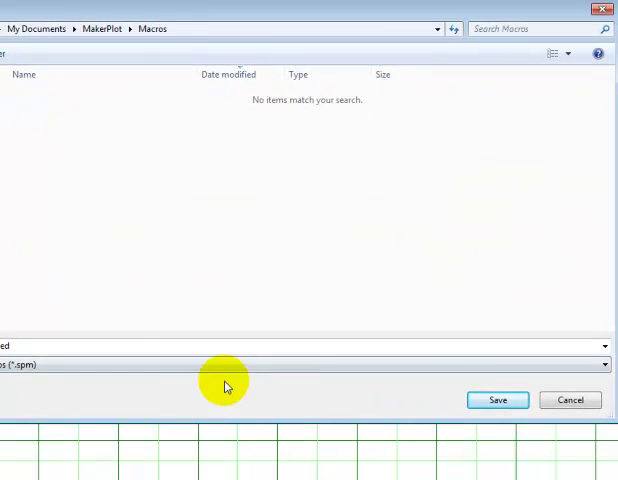
{"action": "left_click", "coordinate": [78, 345]}
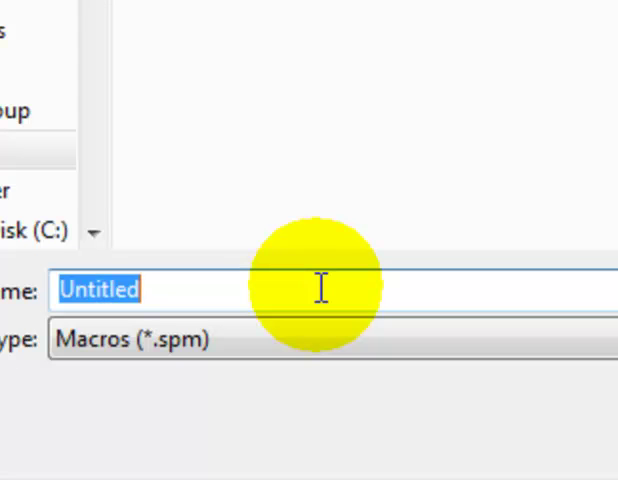
{"action": "type", "text": "my_"}
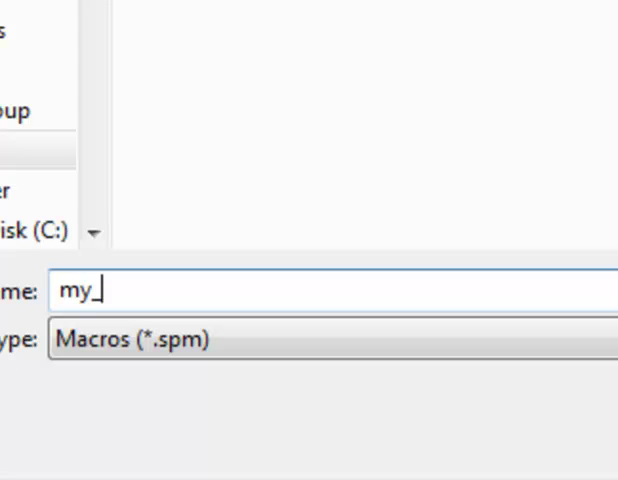
{"action": "type", "text": "interfa"}
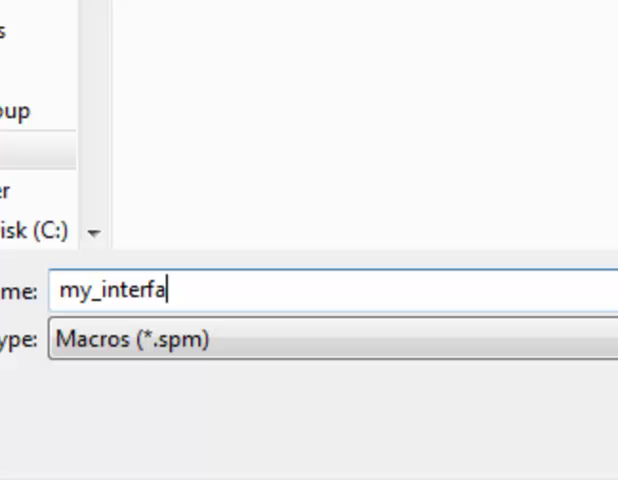
{"action": "type", "text": "ce"}
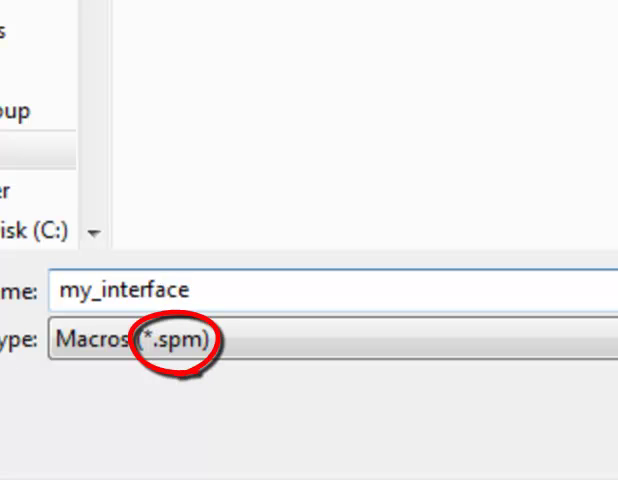
Save my_interface.spm and rebuild the object macro to update its paths.
{"action": "left_click", "coordinate": [185, 290]}
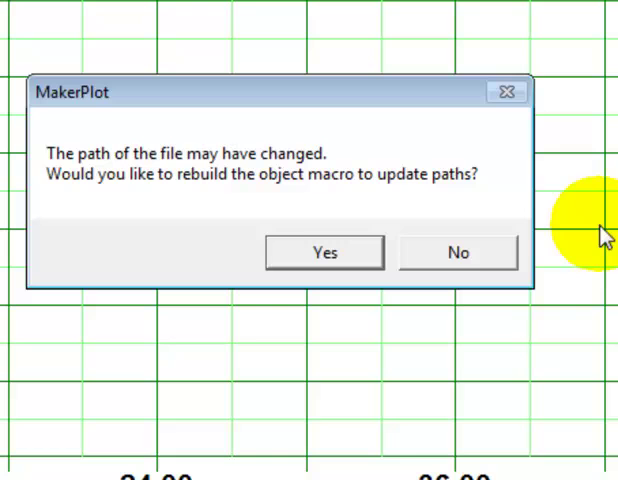
{"action": "mouse_move", "coordinate": [323, 251]}
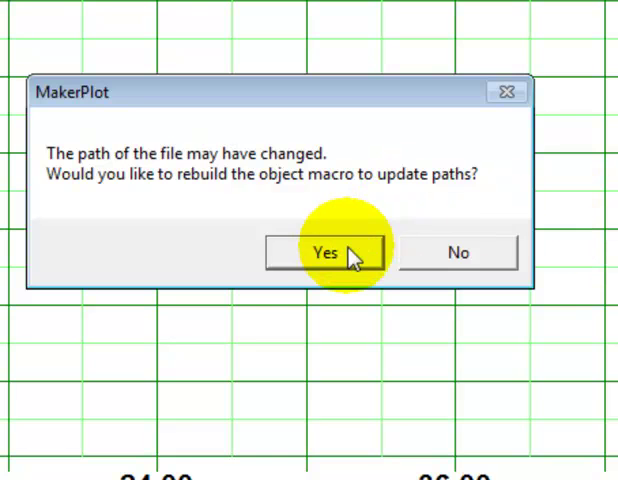
{"action": "left_click", "coordinate": [323, 252]}
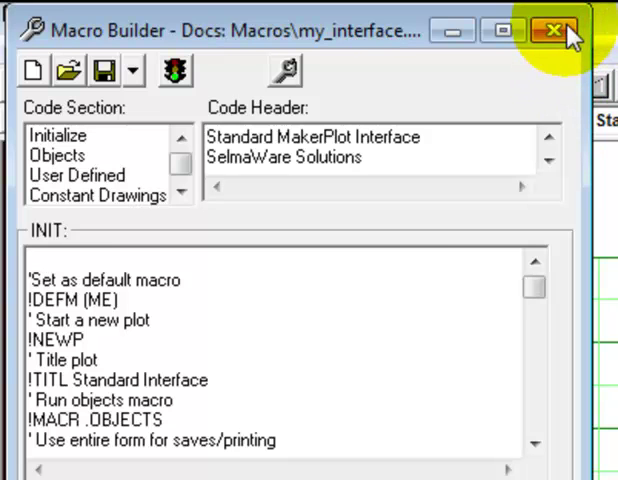
{"action": "left_click", "coordinate": [553, 30]}
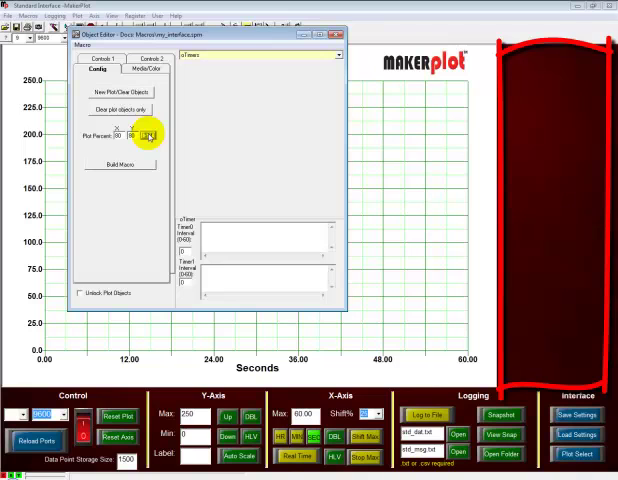
Apply the 80×80 plot size and show the oBack object's Media/Color settings.
{"action": "left_click", "coordinate": [338, 54]}
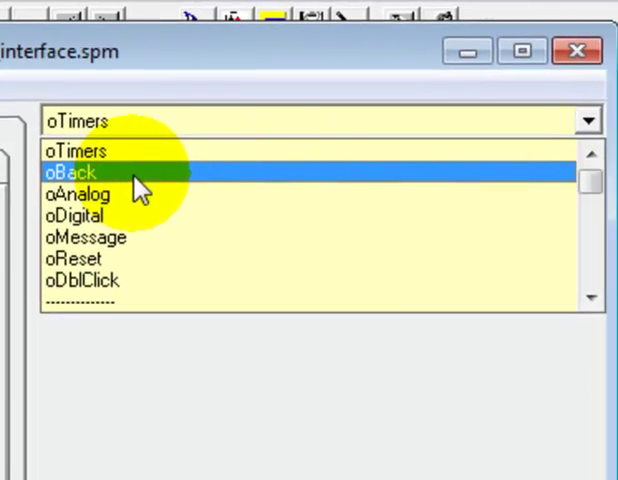
{"action": "left_click", "coordinate": [70, 172]}
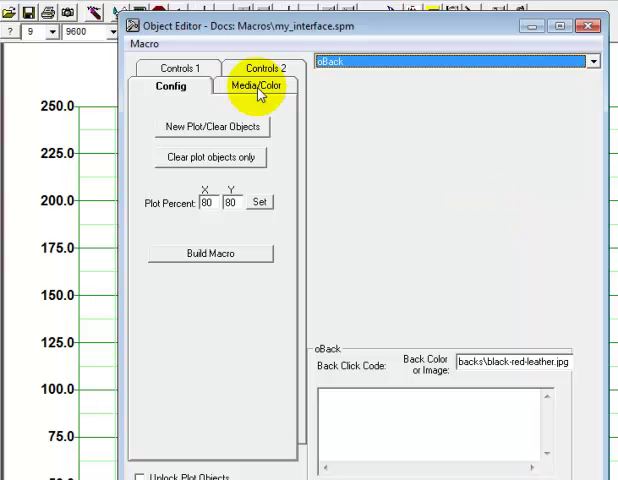
{"action": "left_click", "coordinate": [263, 85]}
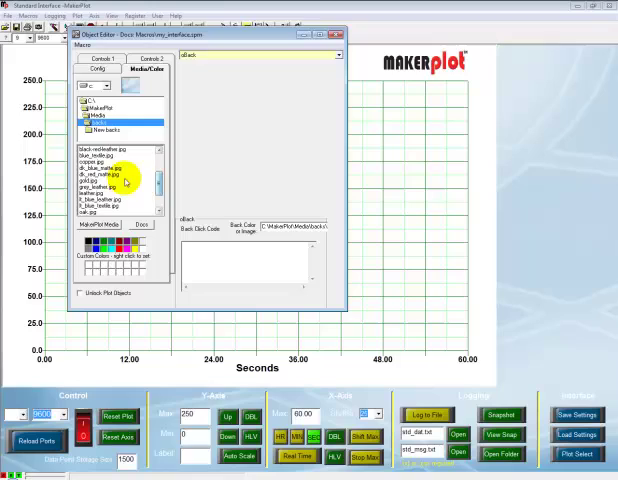
Choose gold.jpg from the backs folder as the oBack background image.
{"action": "left_click", "coordinate": [100, 163]}
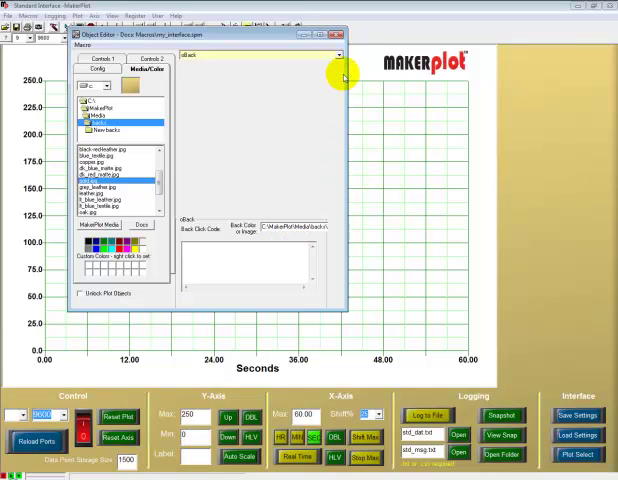
Close the Object Editor, revealing the gold background, and return to the Macro Builder.
{"action": "left_click", "coordinate": [335, 36]}
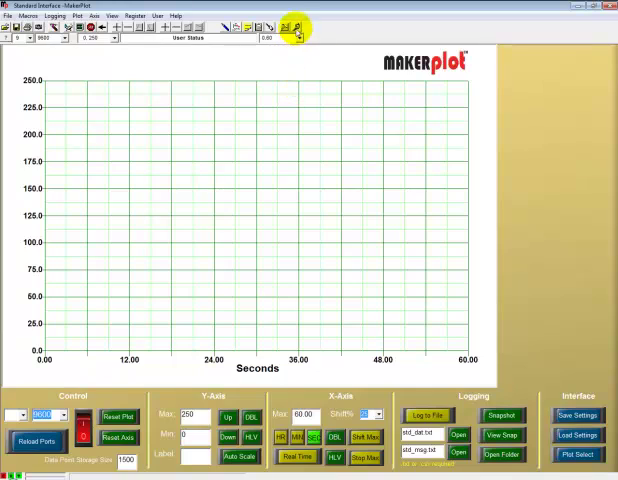
{"action": "left_click", "coordinate": [297, 27]}
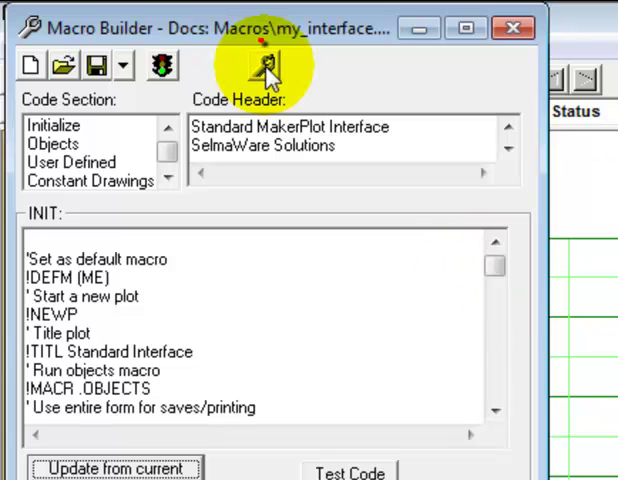
Regenerate the my_interface macro code from the current interface settings.
{"action": "left_click", "coordinate": [263, 65]}
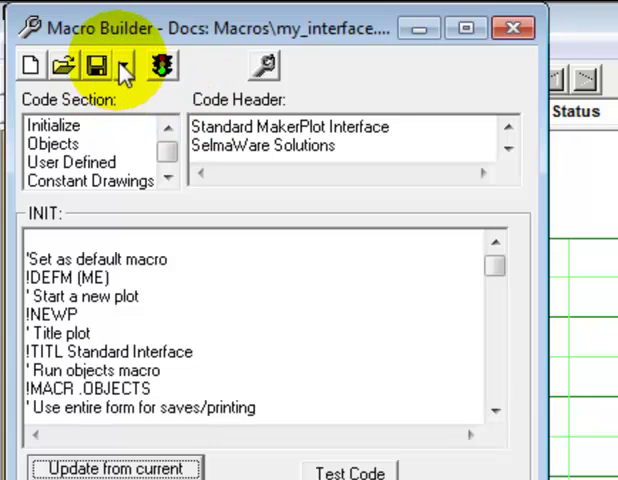
{"action": "mouse_move", "coordinate": [97, 66]}
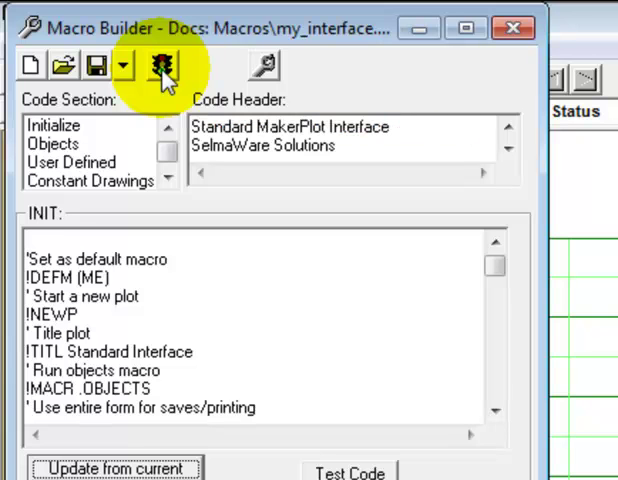
Run my_interface.spm and confirm, rebuilding the interface with the gold background.
{"action": "left_click", "coordinate": [158, 66]}
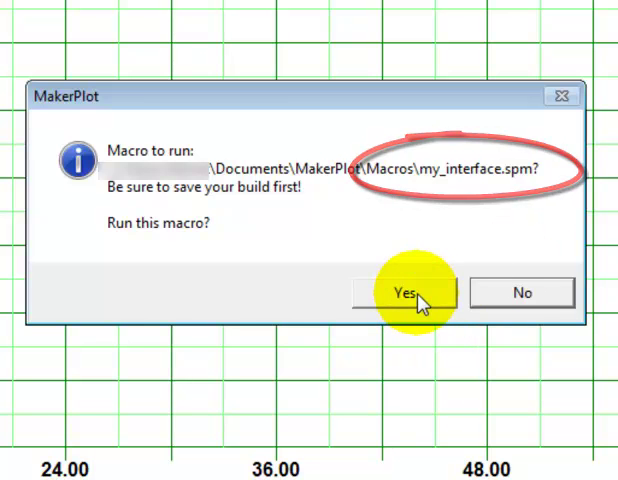
{"action": "left_click", "coordinate": [407, 292]}
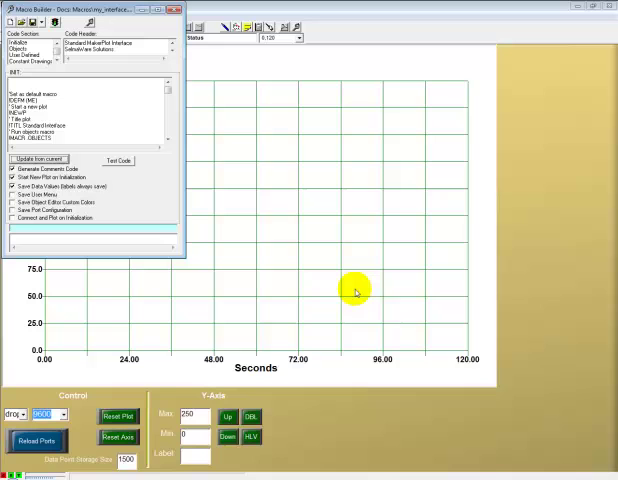